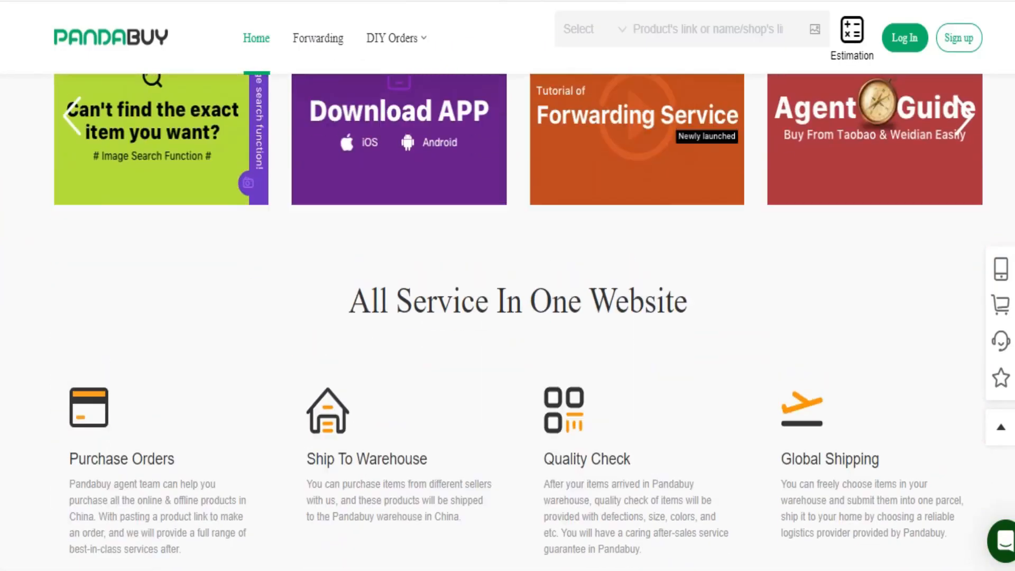
scroll("down", 3)
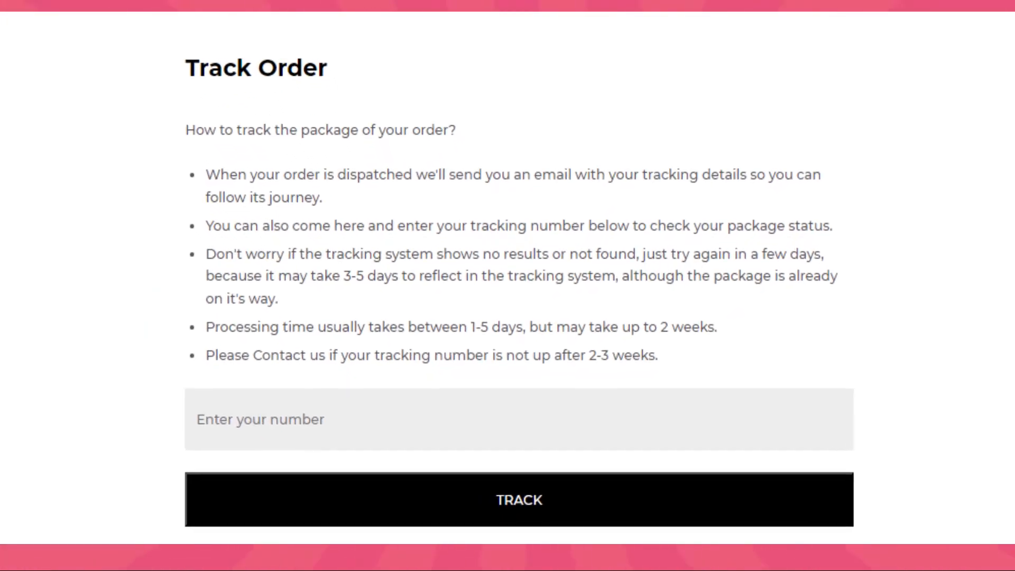
scroll("down", 3)
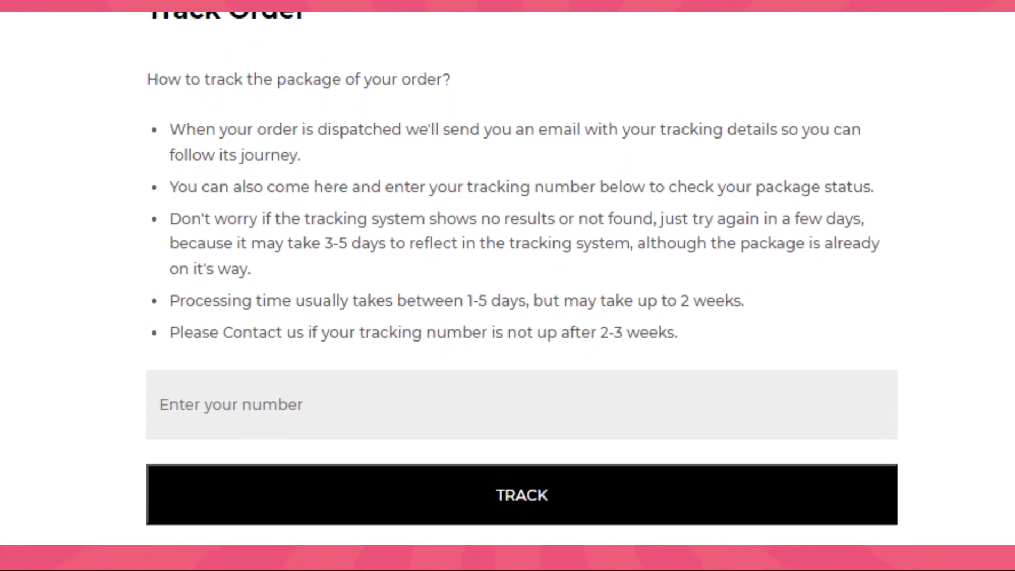